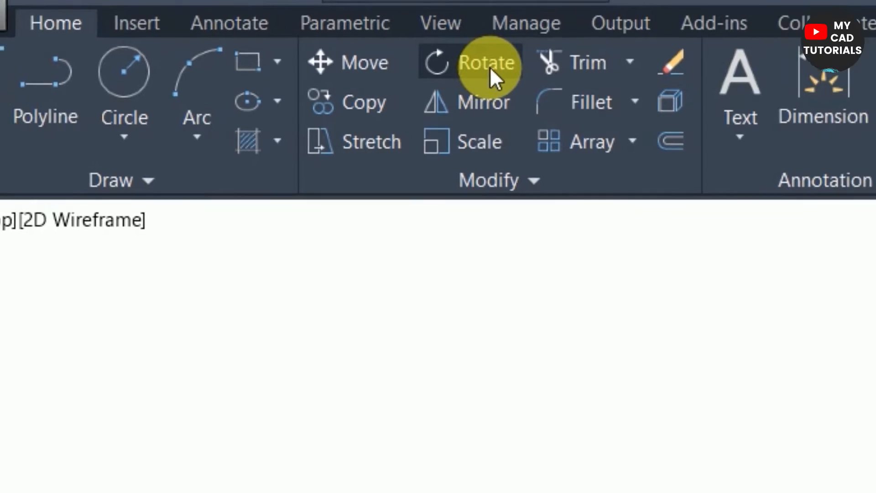
Step: Launch the Rotate command from the Home tab's Modify panel
{"action": "left_click", "coordinate": [485, 62]}
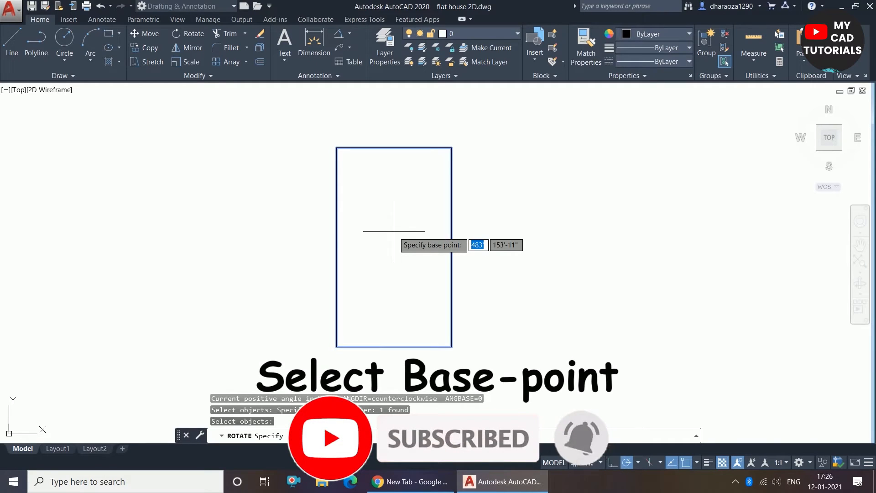
{"action": "mouse_move", "coordinate": [397, 231]}
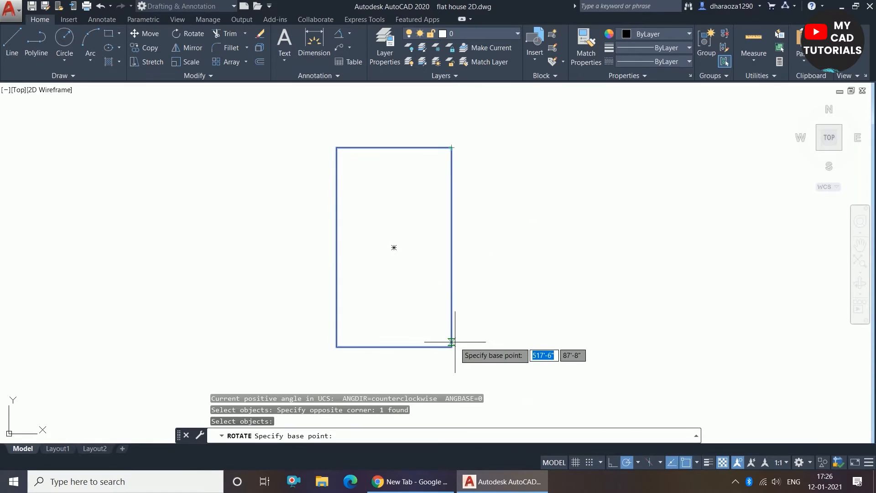
{"action": "mouse_move", "coordinate": [393, 247]}
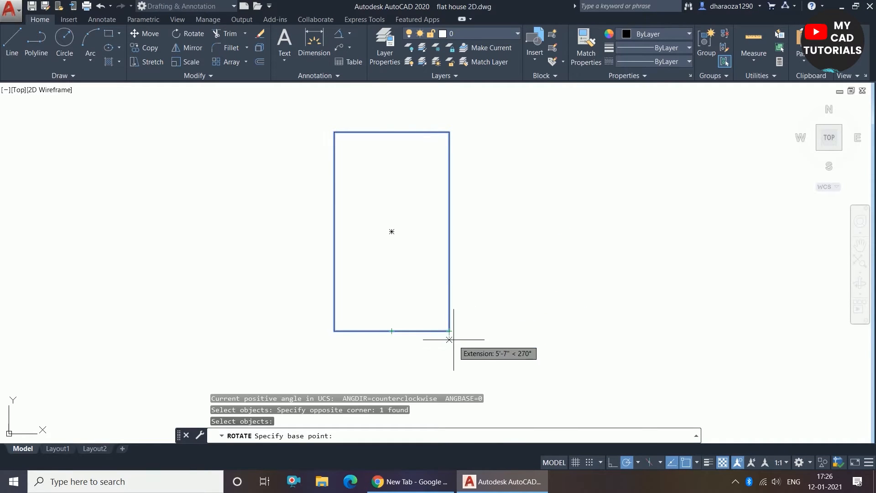
{"action": "mouse_move", "coordinate": [449, 331]}
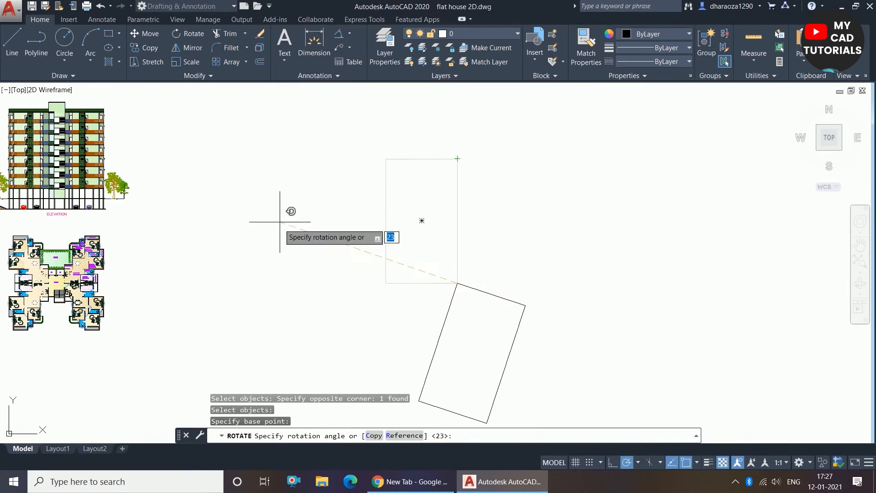
{"action": "mouse_move", "coordinate": [519, 177]}
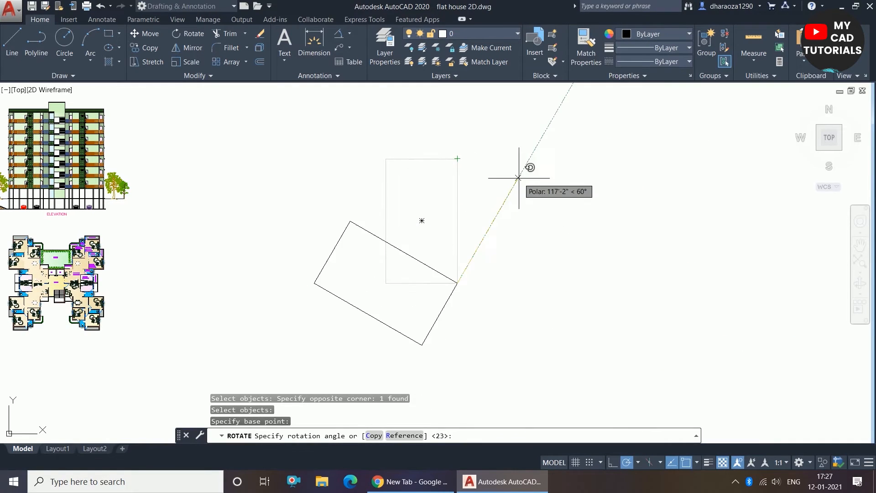
{"action": "mouse_move", "coordinate": [587, 326]}
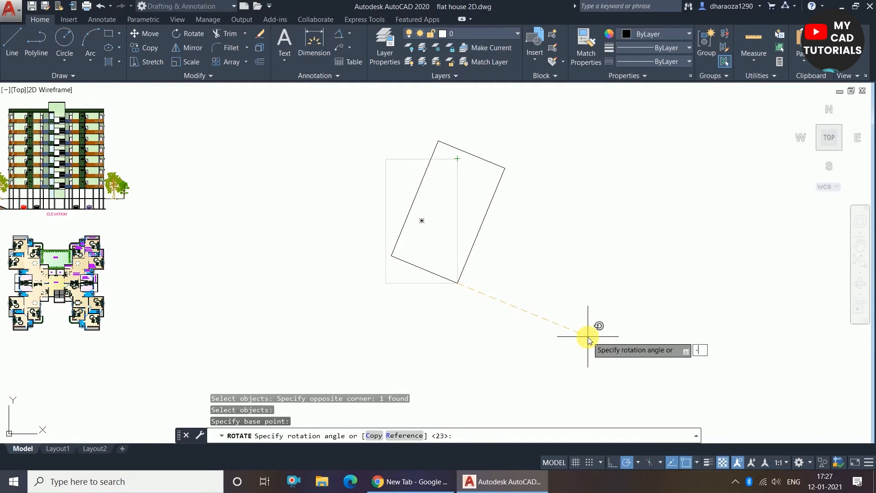
Step: Enter a rotation angle of -30 to turn the rectangle 30° clockwise
{"action": "type", "text": "-30"}
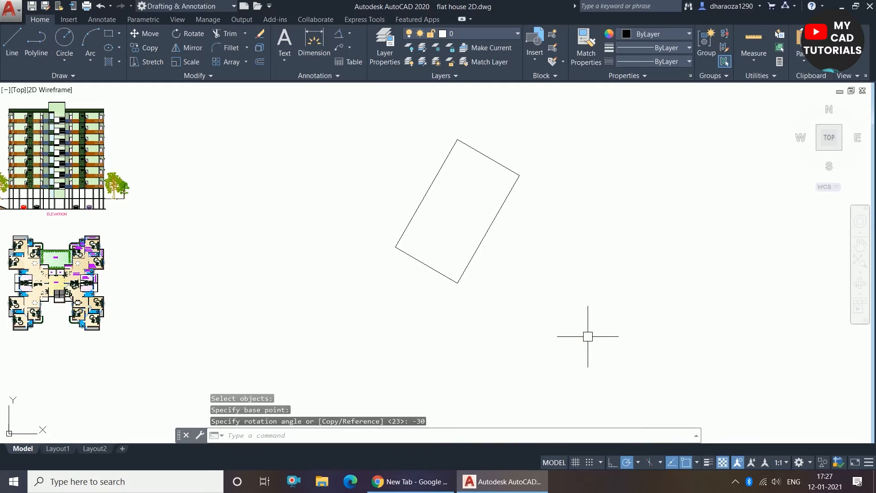
{"action": "mouse_move", "coordinate": [538, 141]}
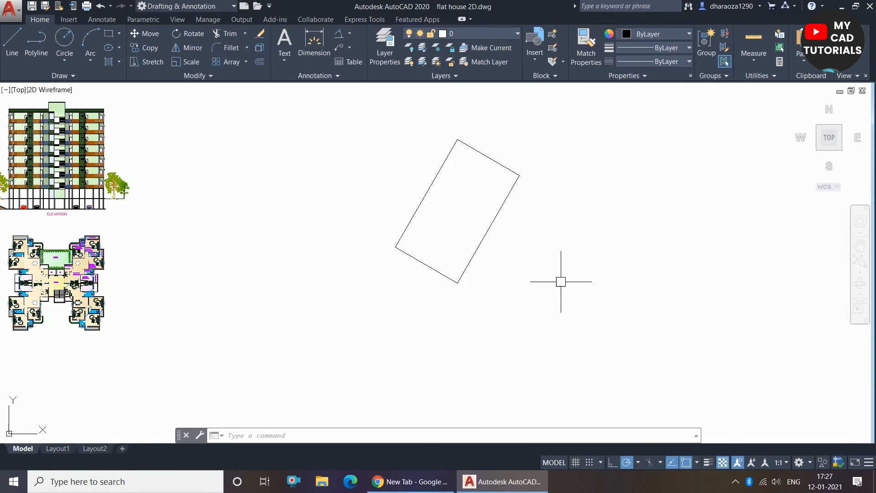
{"action": "mouse_move", "coordinate": [570, 268]}
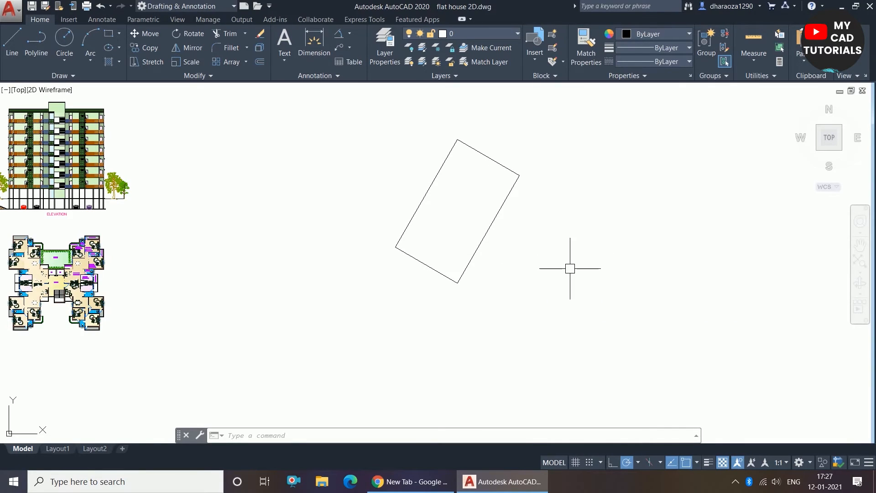
{"action": "mouse_move", "coordinate": [580, 249]}
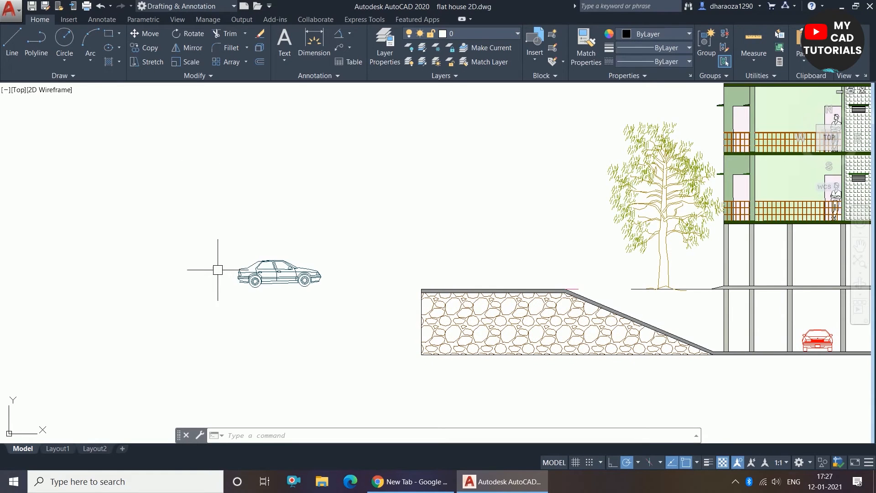
{"action": "mouse_move", "coordinate": [144, 33]}
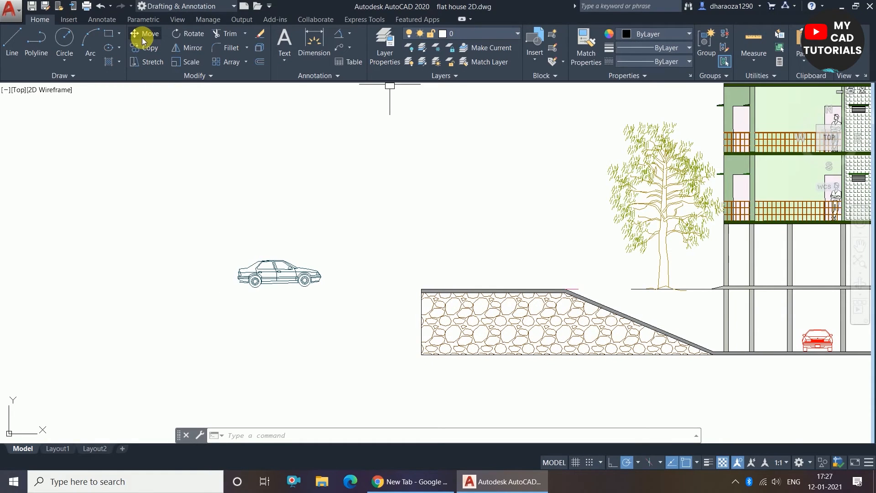
Step: Move the car block so its rear wheel lands on the slope edge
{"action": "left_click", "coordinate": [149, 34]}
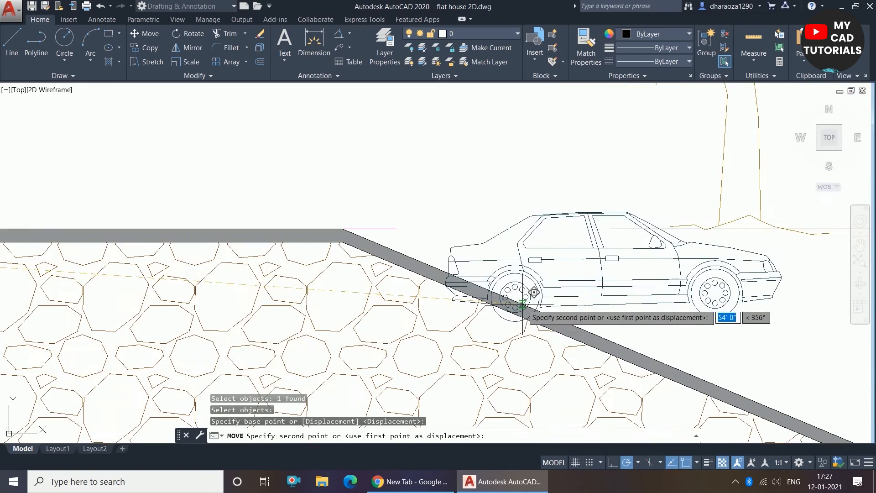
{"action": "mouse_move", "coordinate": [477, 248]}
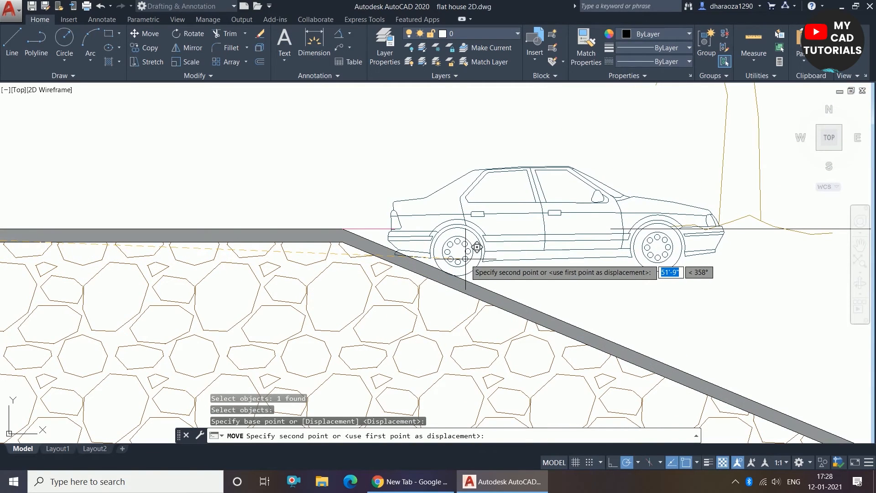
{"action": "left_click", "coordinate": [269, 358]}
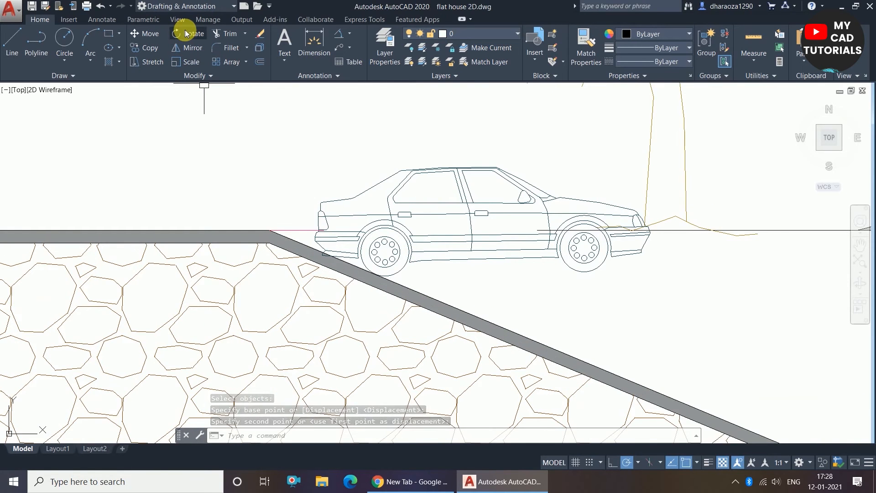
{"action": "mouse_move", "coordinate": [192, 32]}
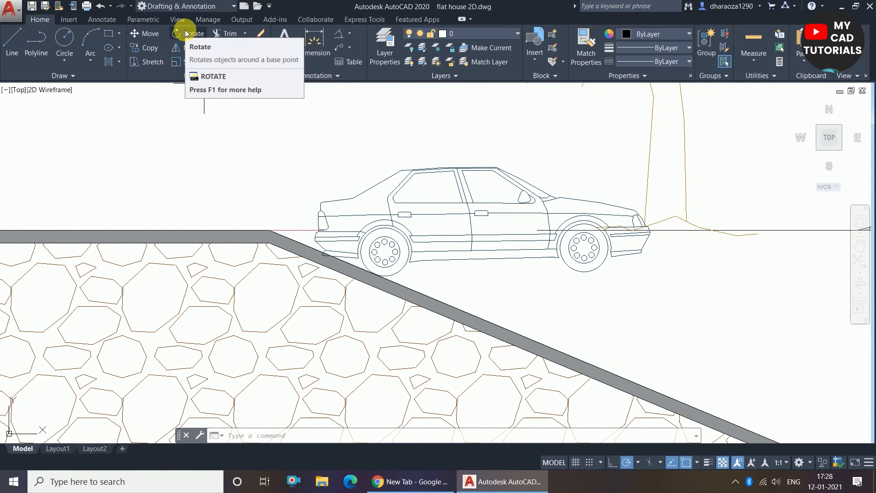
{"action": "mouse_move", "coordinate": [196, 84]}
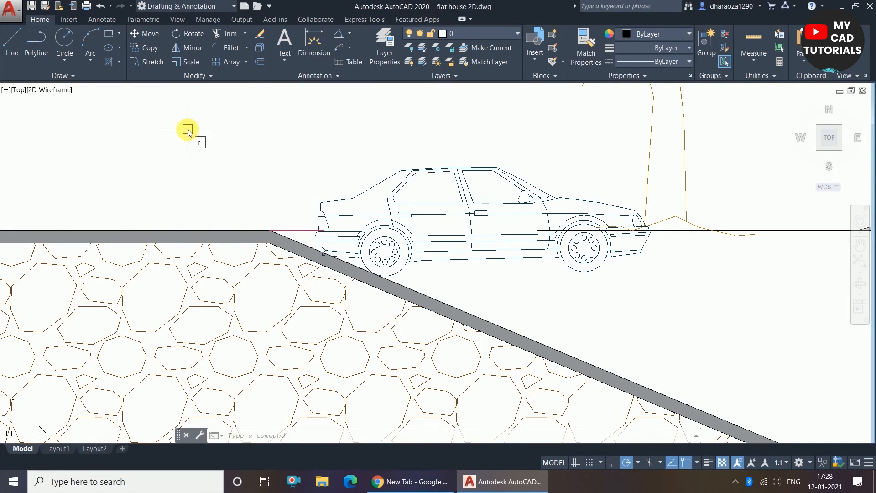
Step: Start Rotate with the RO alias and select the car block
{"action": "type", "text": "O"}
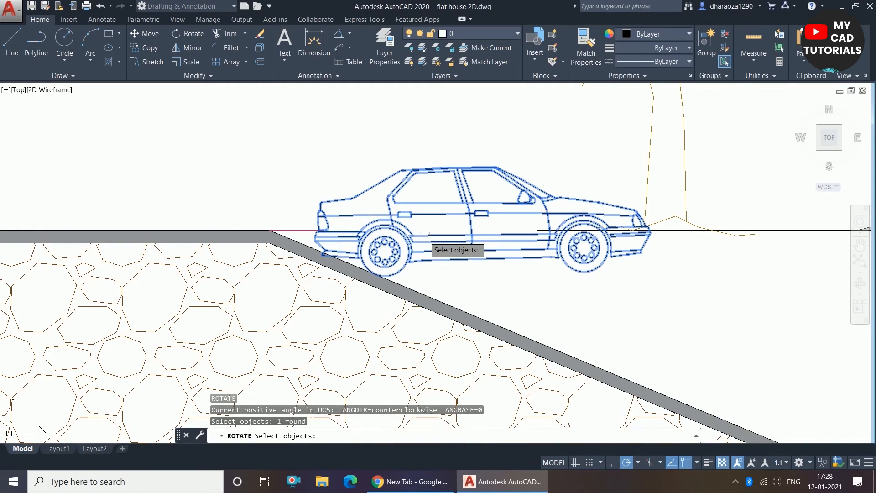
{"action": "left_click", "coordinate": [384, 276]}
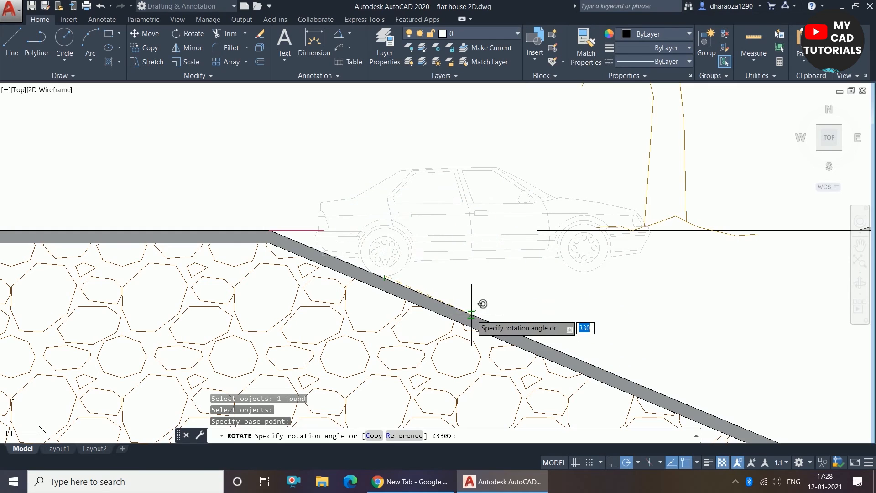
{"action": "mouse_move", "coordinate": [485, 304]}
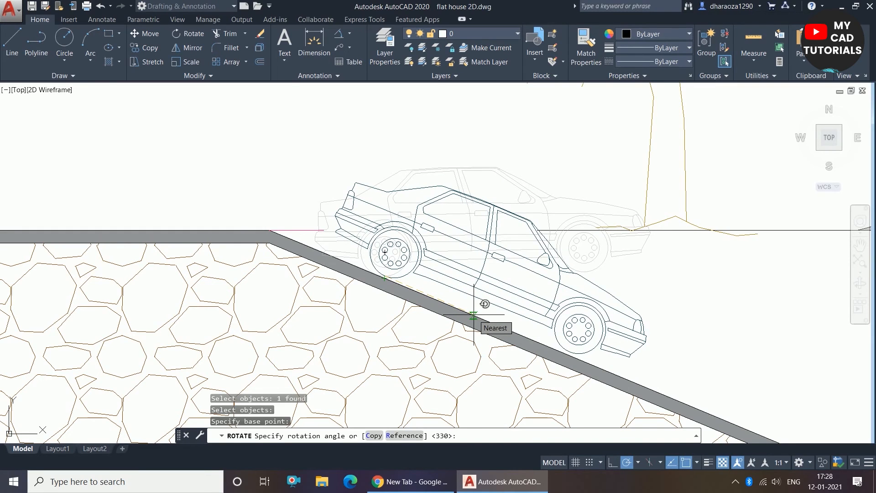
{"action": "mouse_move", "coordinate": [476, 317]}
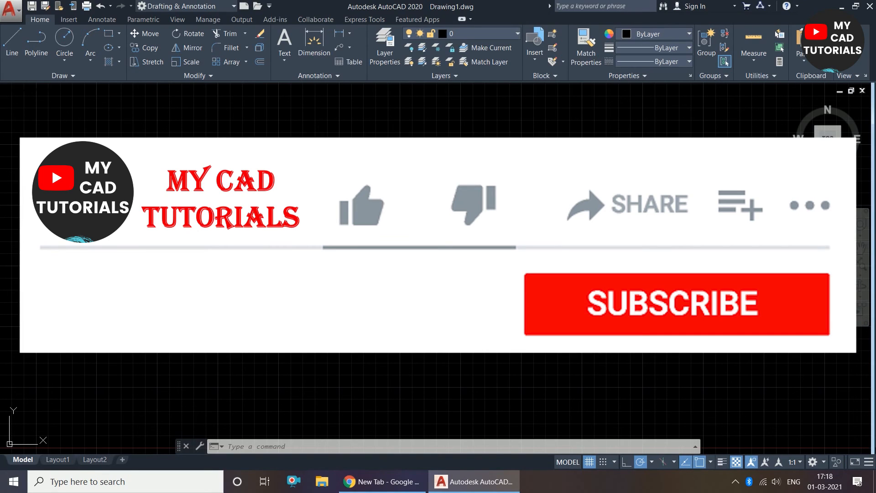
{"action": "left_click", "coordinate": [360, 206]}
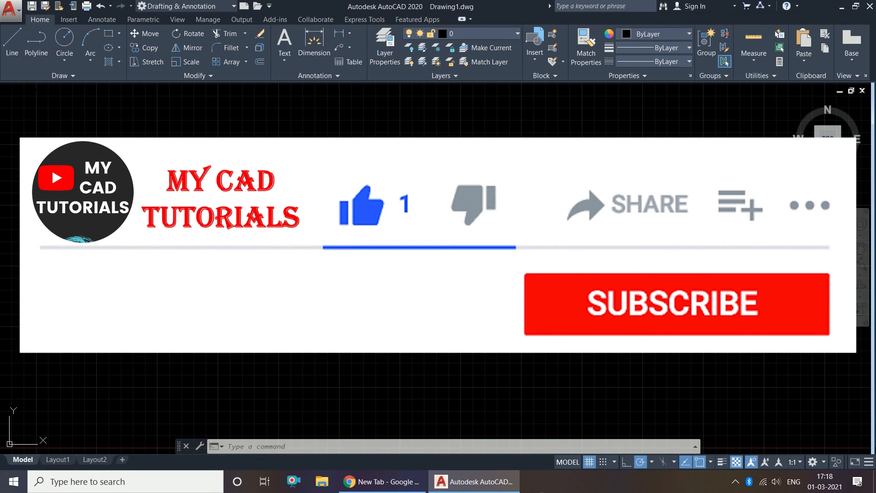
{"action": "left_click", "coordinate": [676, 304]}
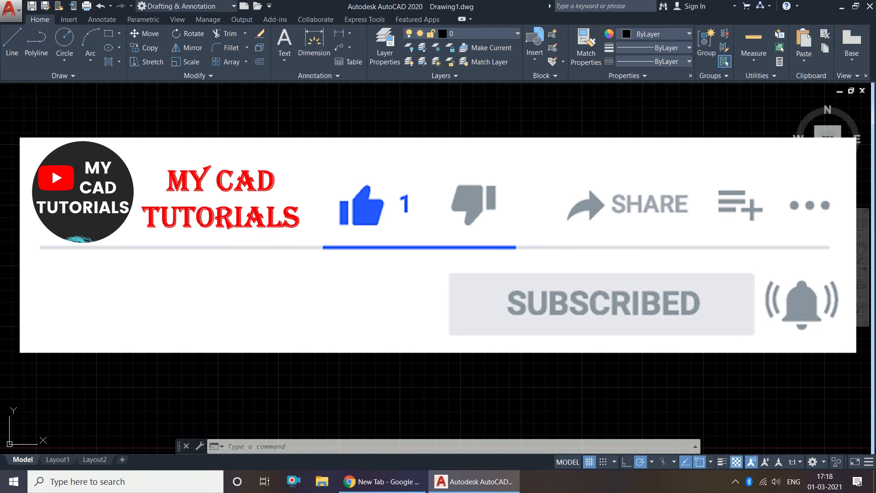